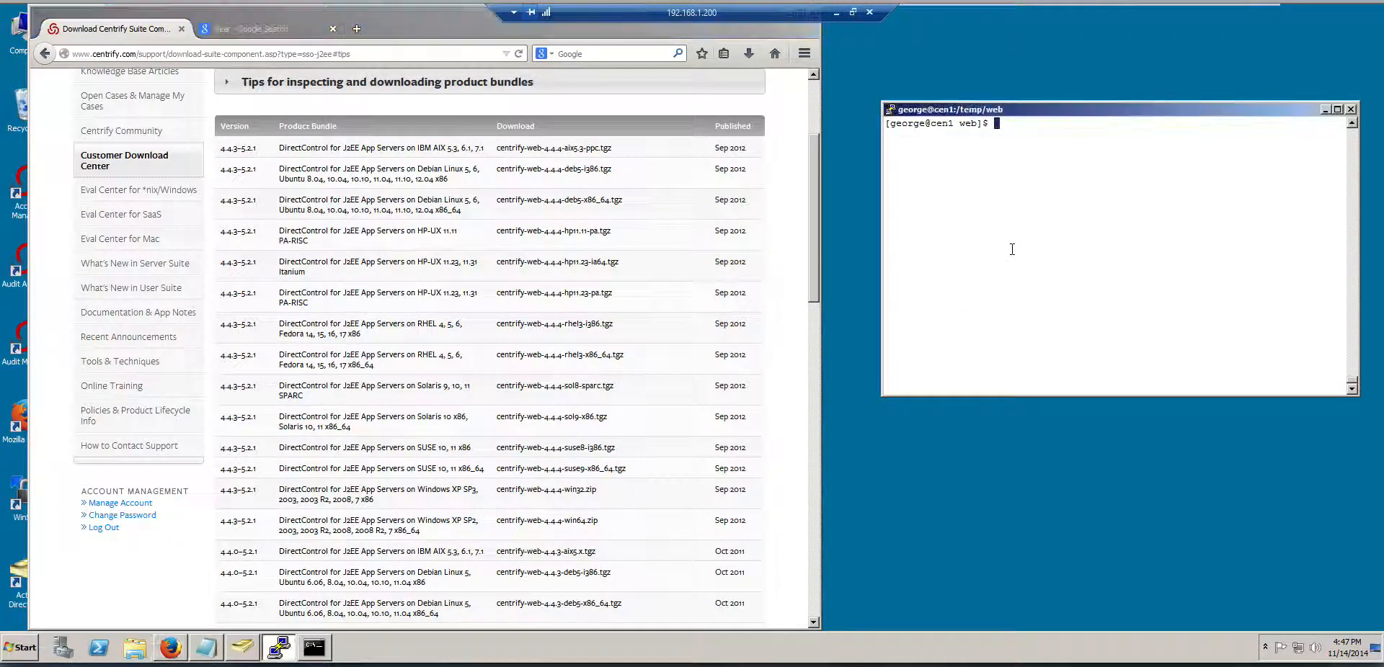
Confirm Java 1.6.0_33 and list installed Tomcat packages via dzdo yum with the AD password.
text(clear)
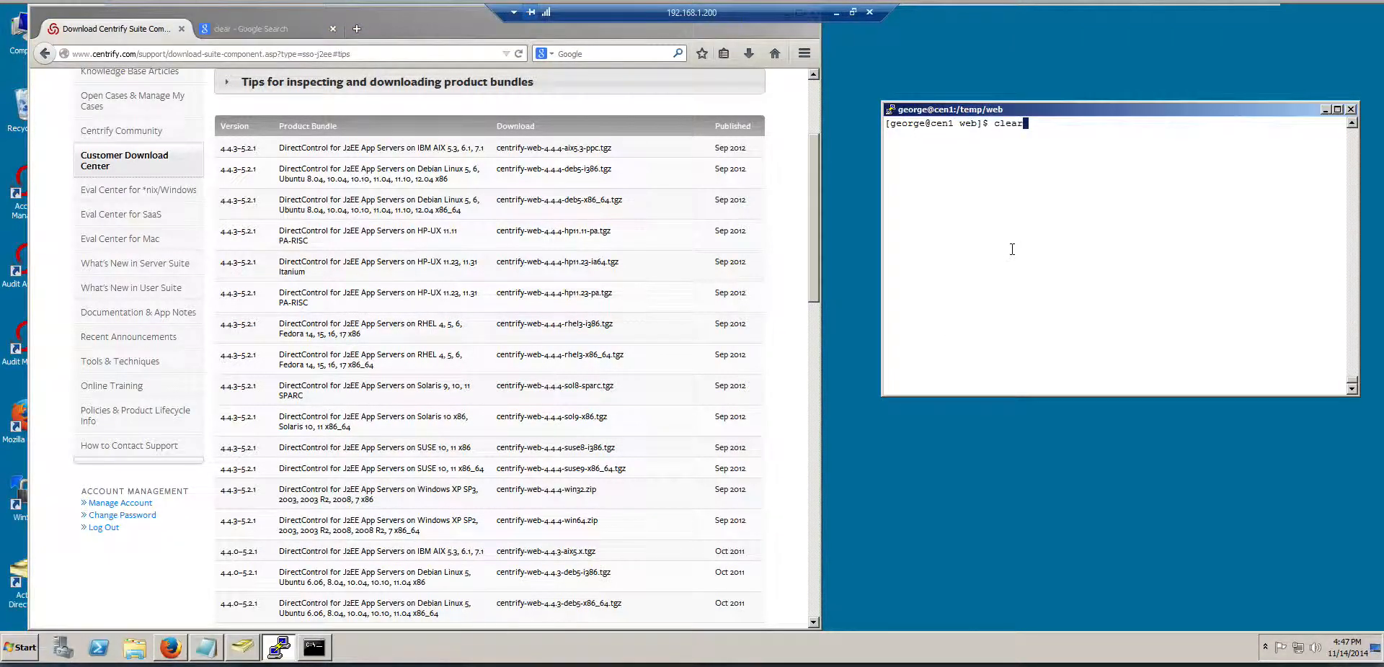
text(java -version)
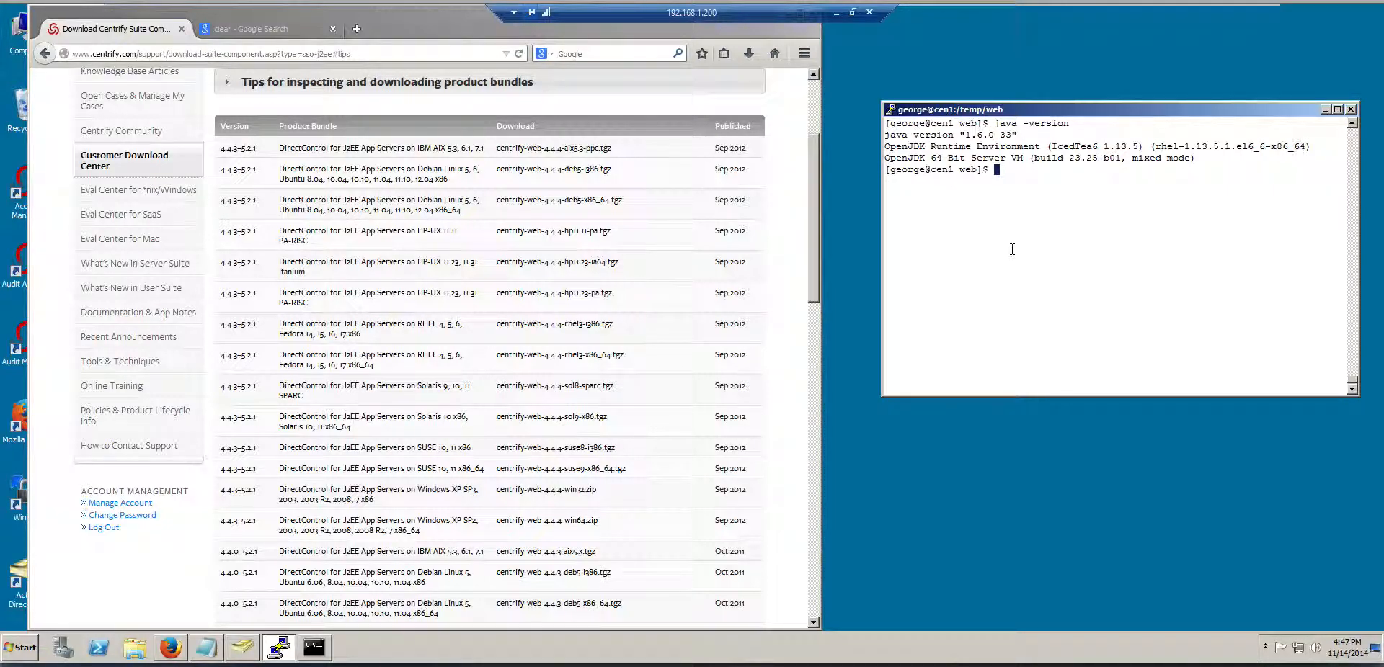
text(dzdo r)
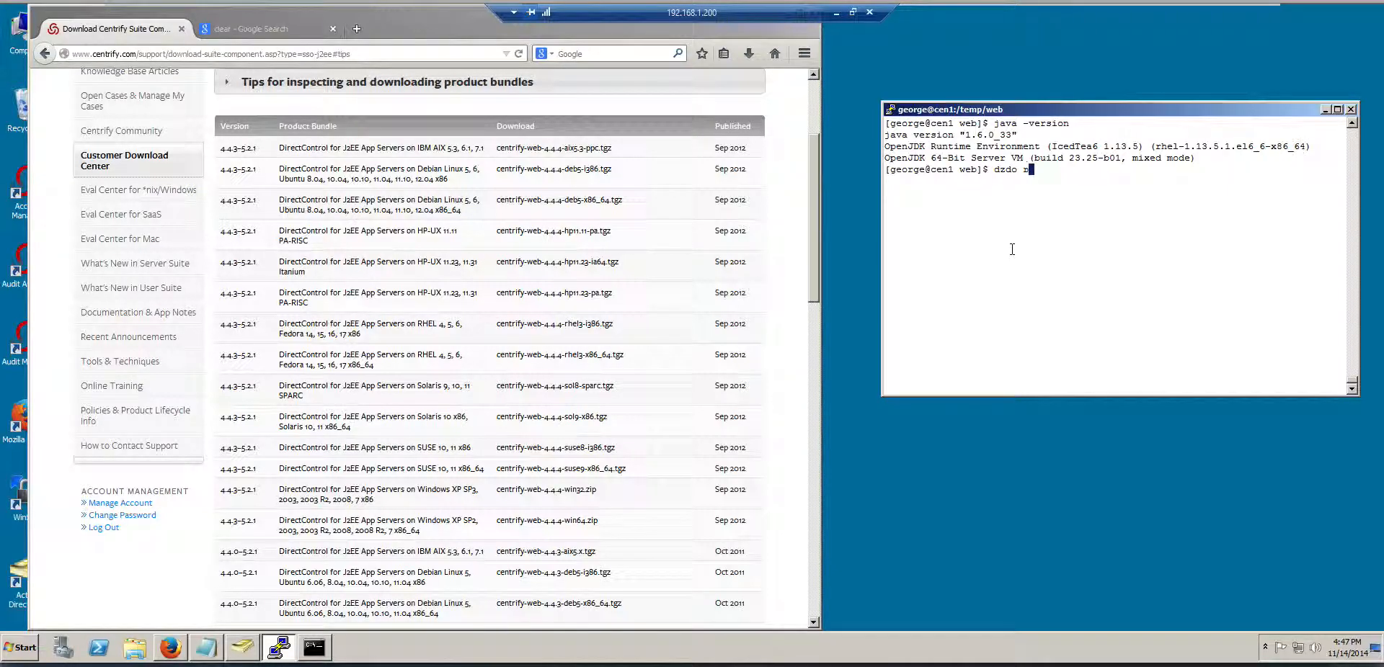
text(yum)
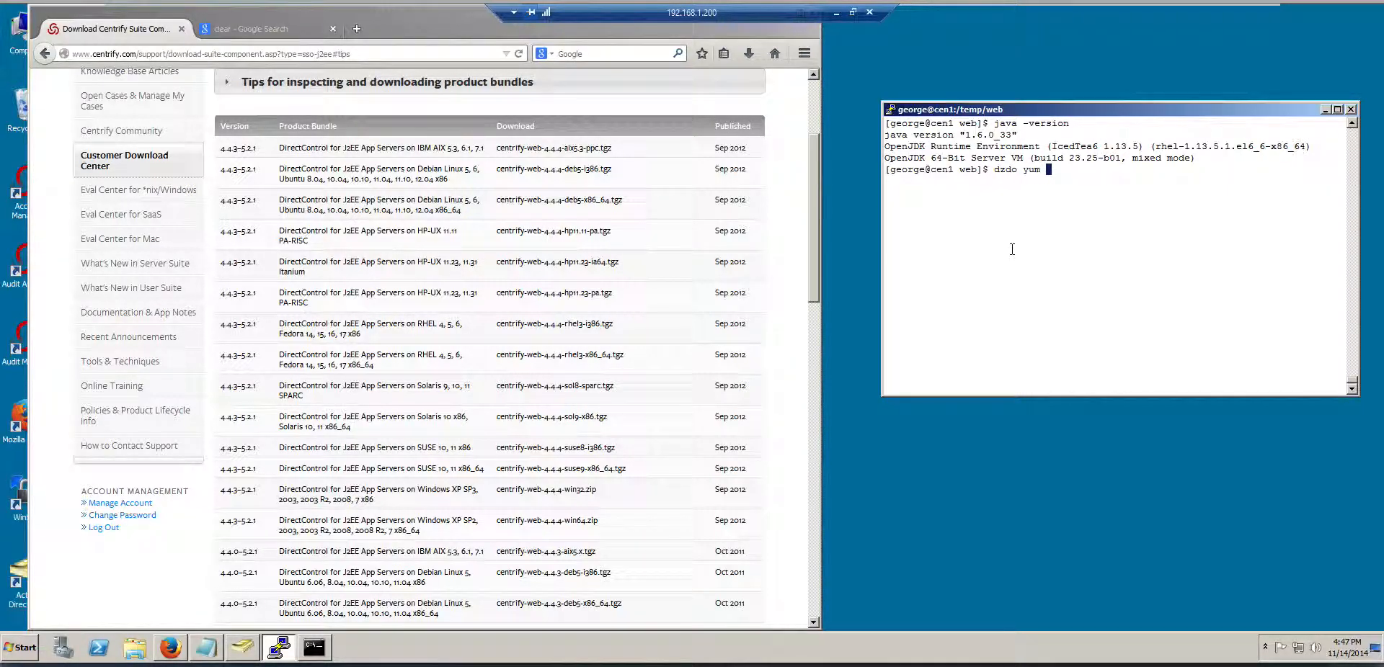
text(list)
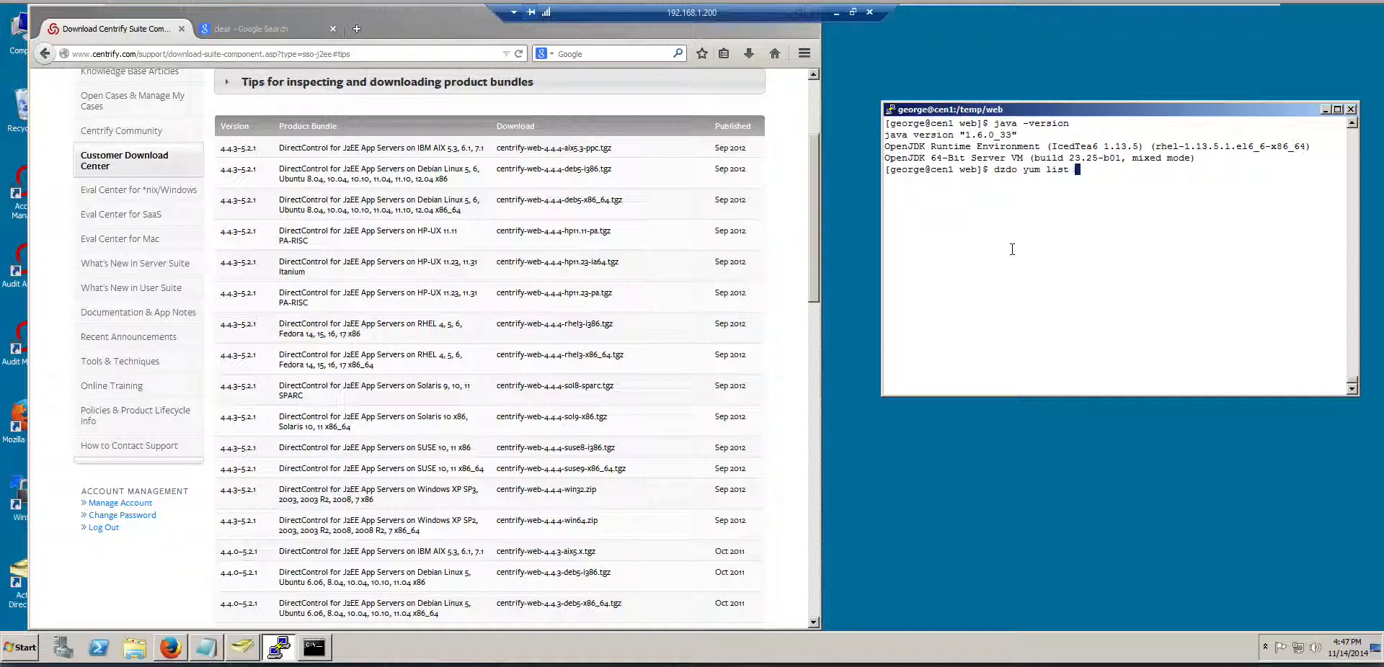
text(installed)
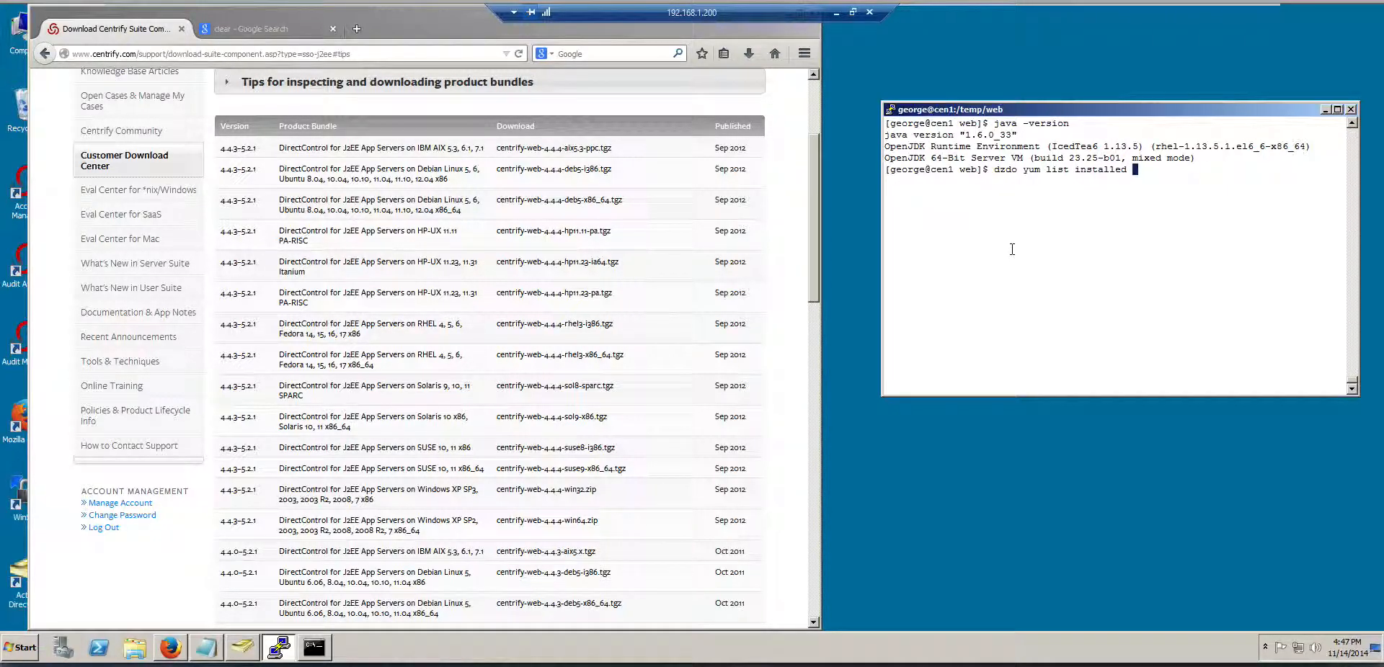
text(| grep tomcas)
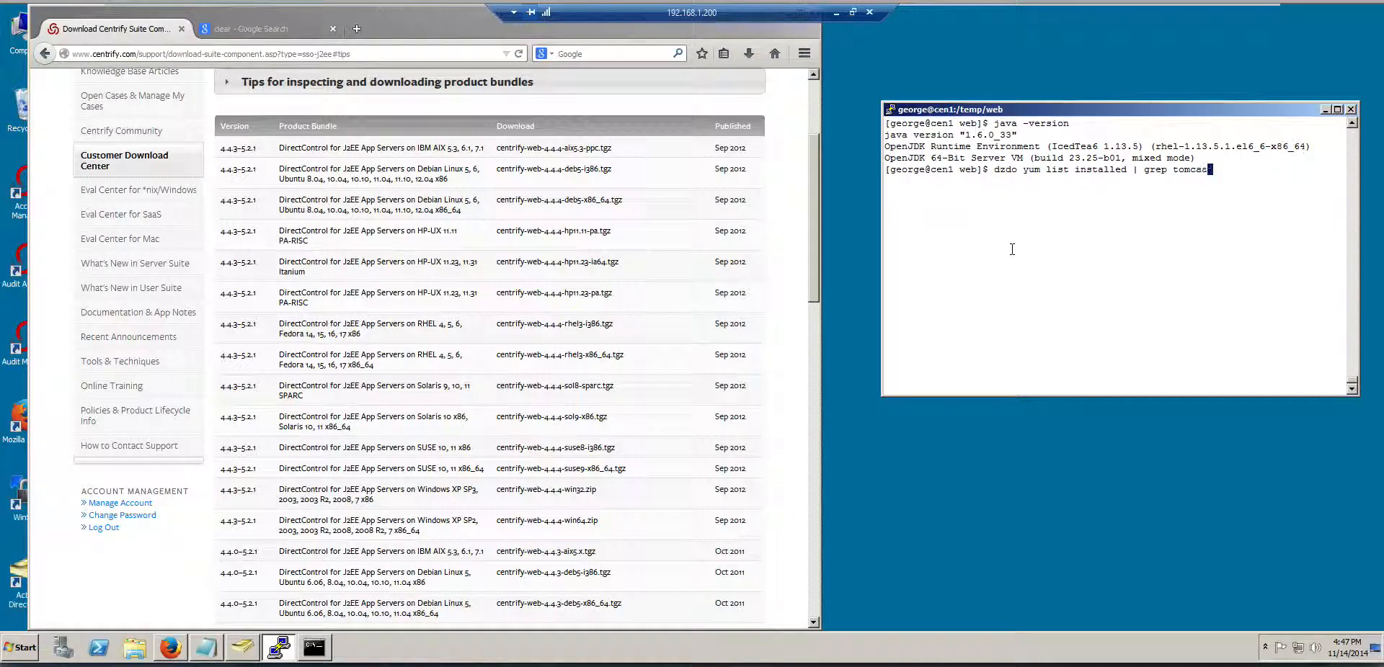
key(Return)
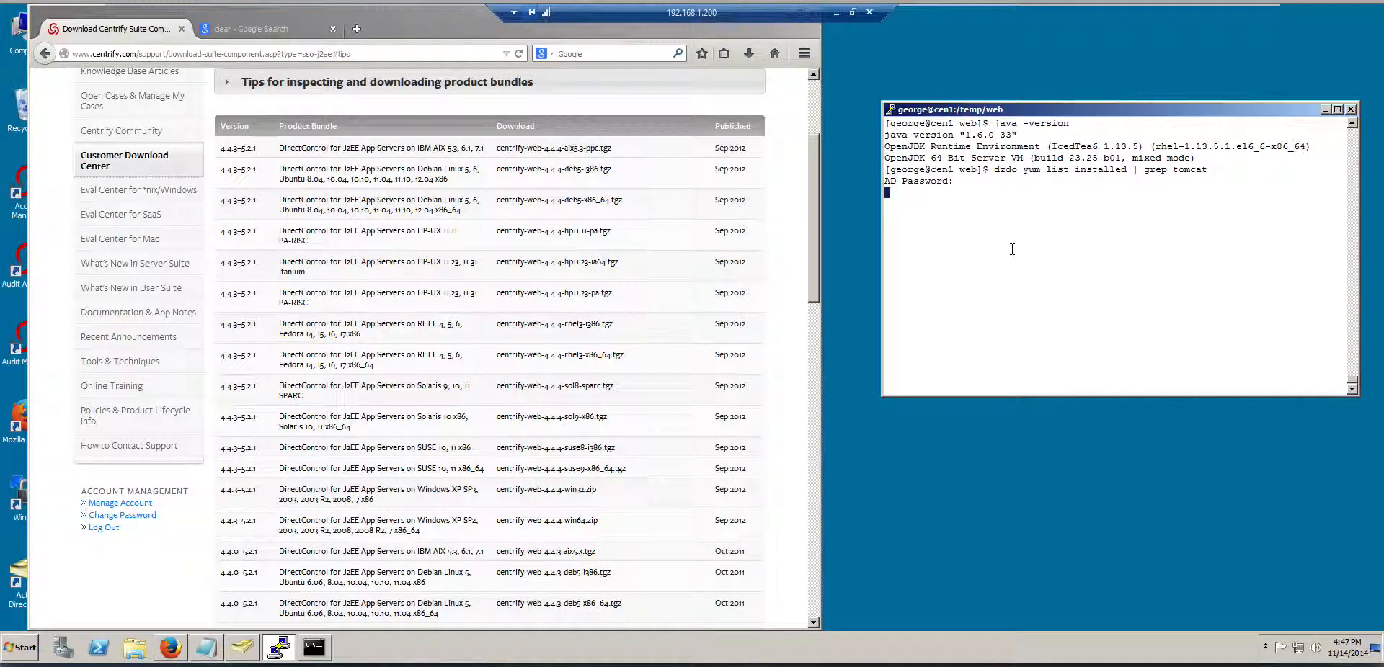
key(Return)
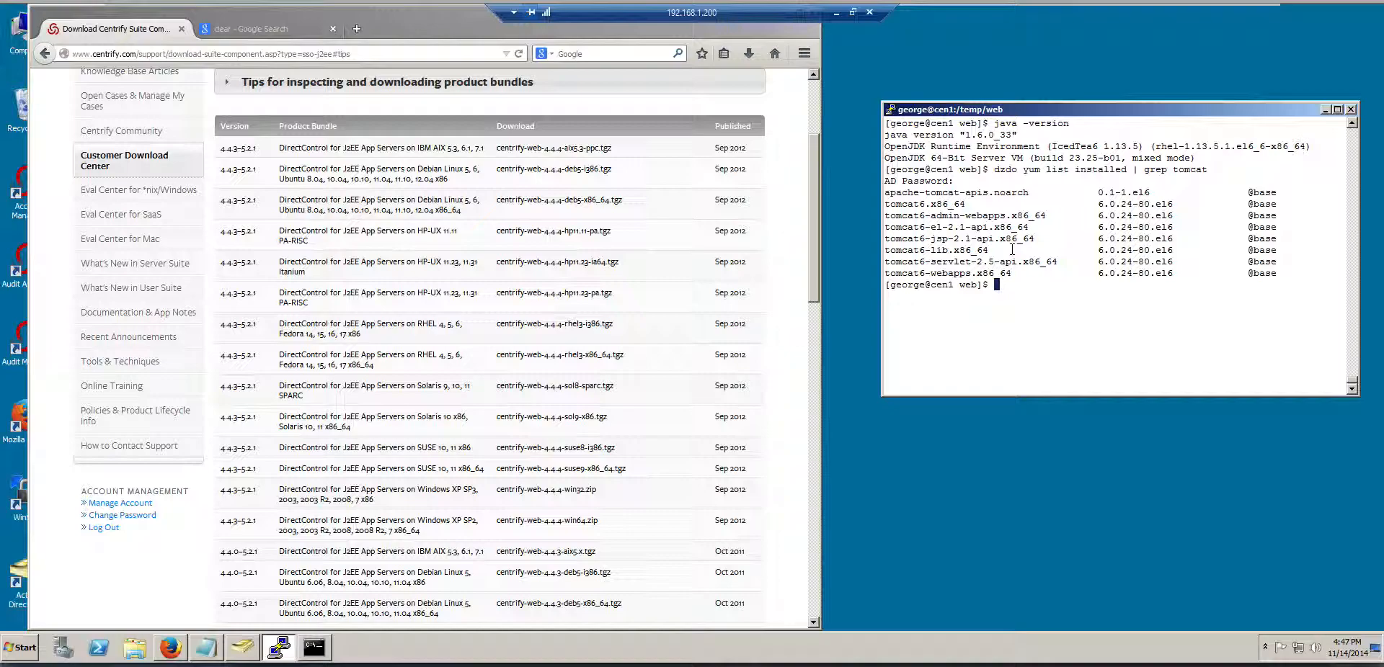
Show CentrifyDC 5.2.1 agent details, OS version 6.5 and the 64-bit kernel with adinfo and uname.
text(clear)
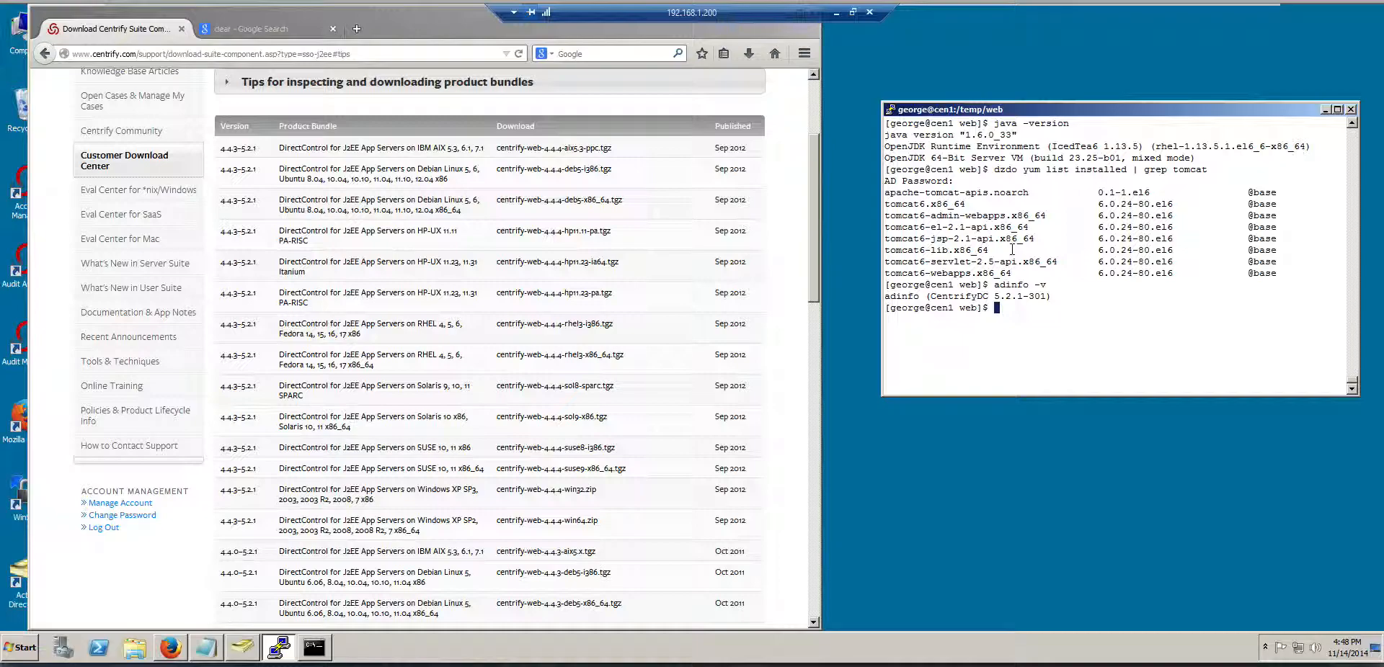
text(java -version)
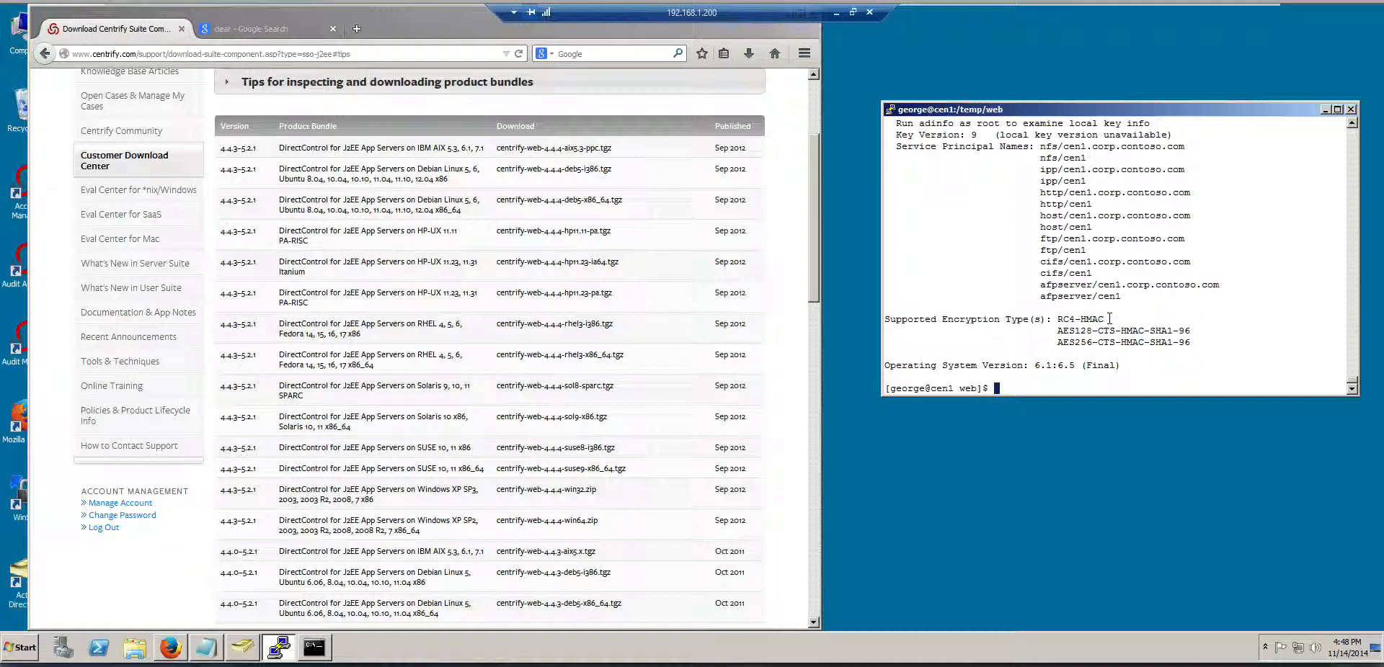
text(uname -a)
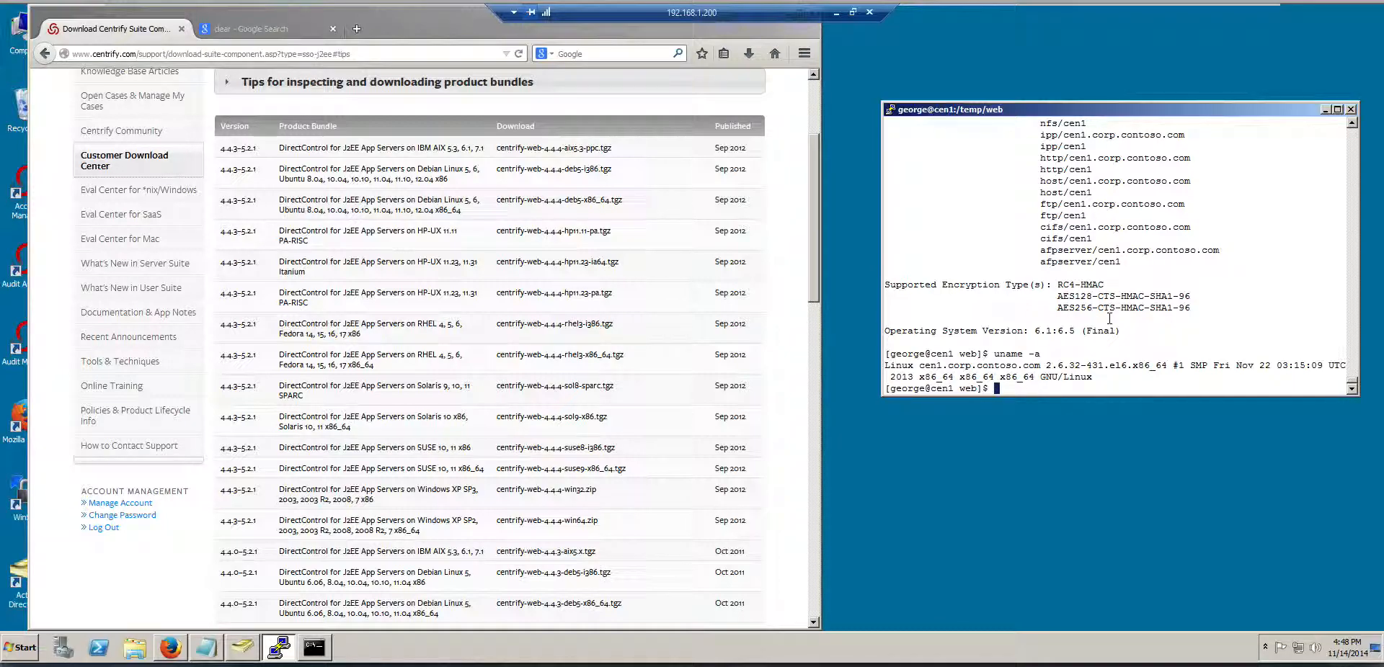
mouse_move(410, 173)
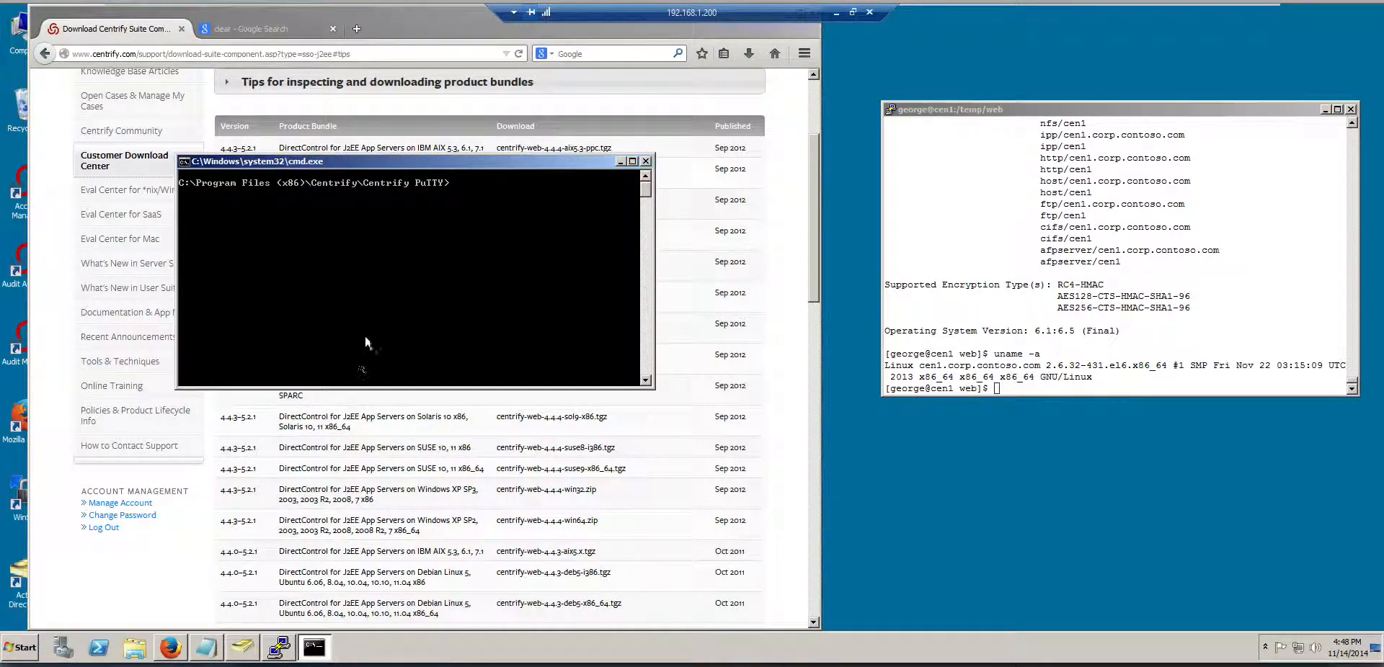
Copy centrify-web-4.4.4-rhel3-x86_64.tgz to cen1.corp.contoso.com:/temp/web with pscp and list it.
text(pscp centrify-web-4.4.4-rhel3-x86_64.tgz root@cen1.corp.contoso.com:/temp/web)
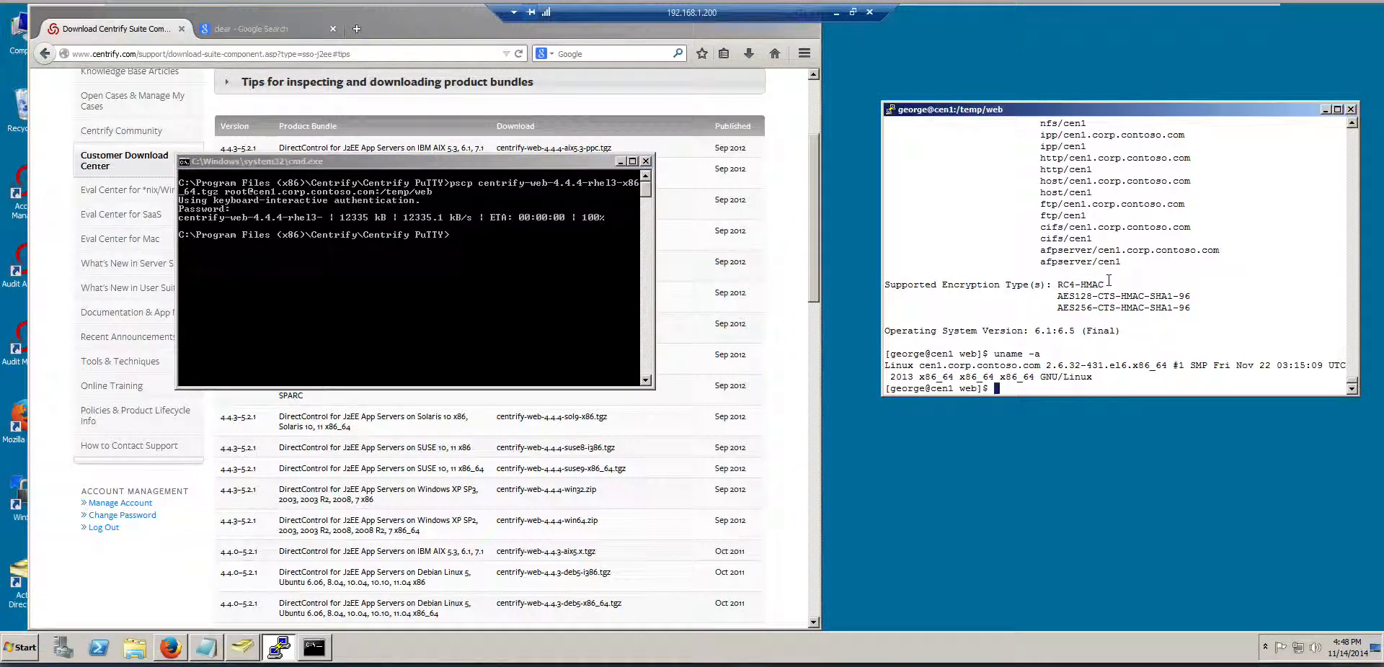
text(ll)
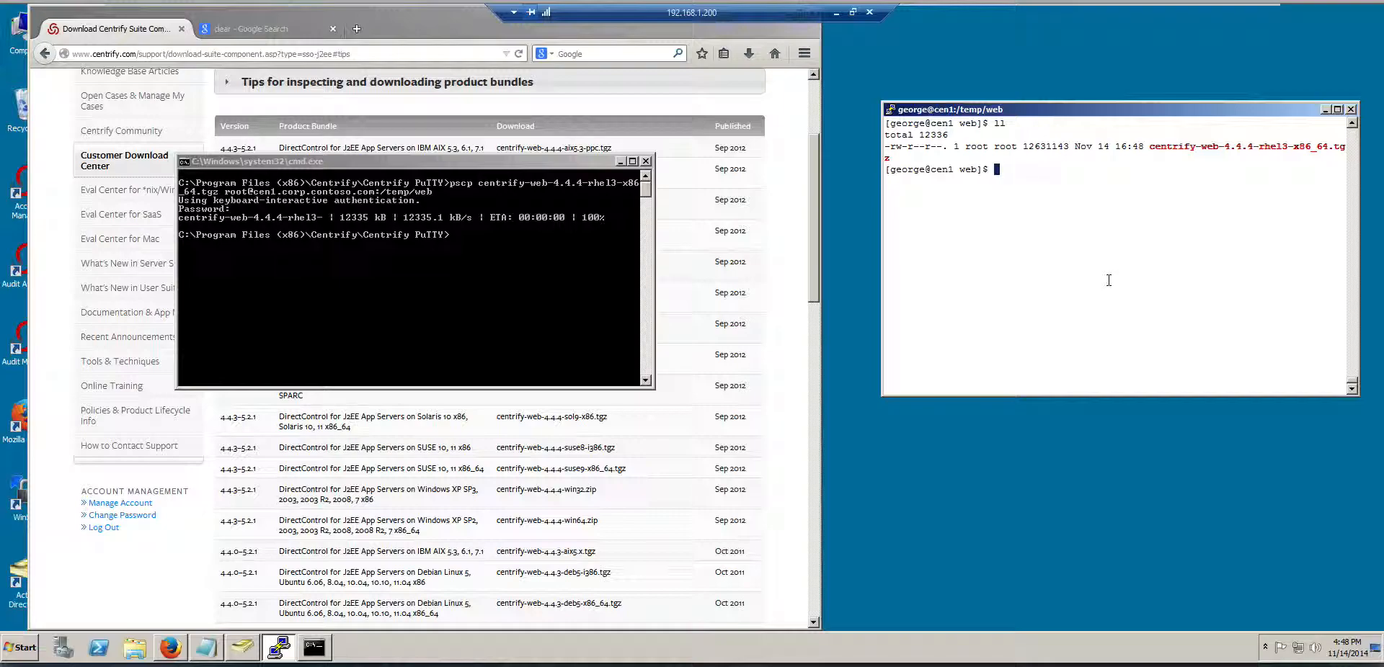
Extract centrify-web-4.4.4-rhel3-x86_64.tgz into the CentrifyDC-web RPM, Web_Java.pdf and release notes.
text(dzdo tar zxfv centrify-web-4.4.4-rhel3-x86_64.tgz)
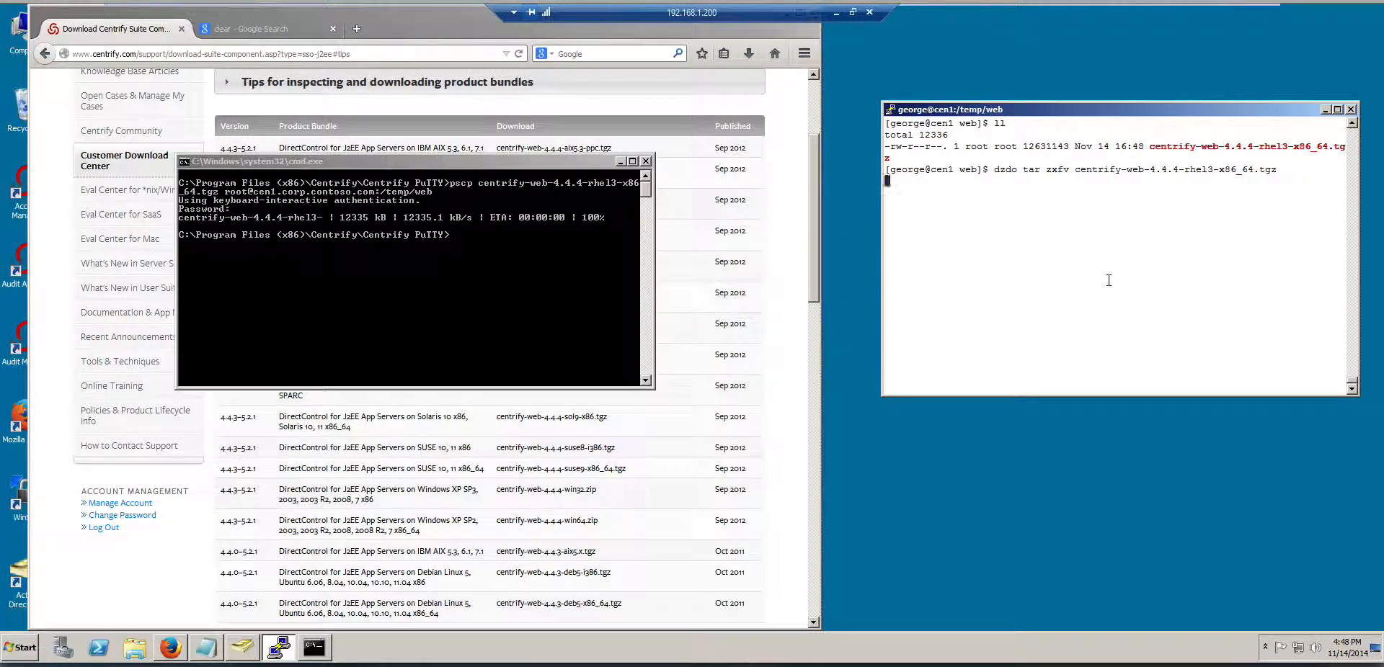
key(Return)
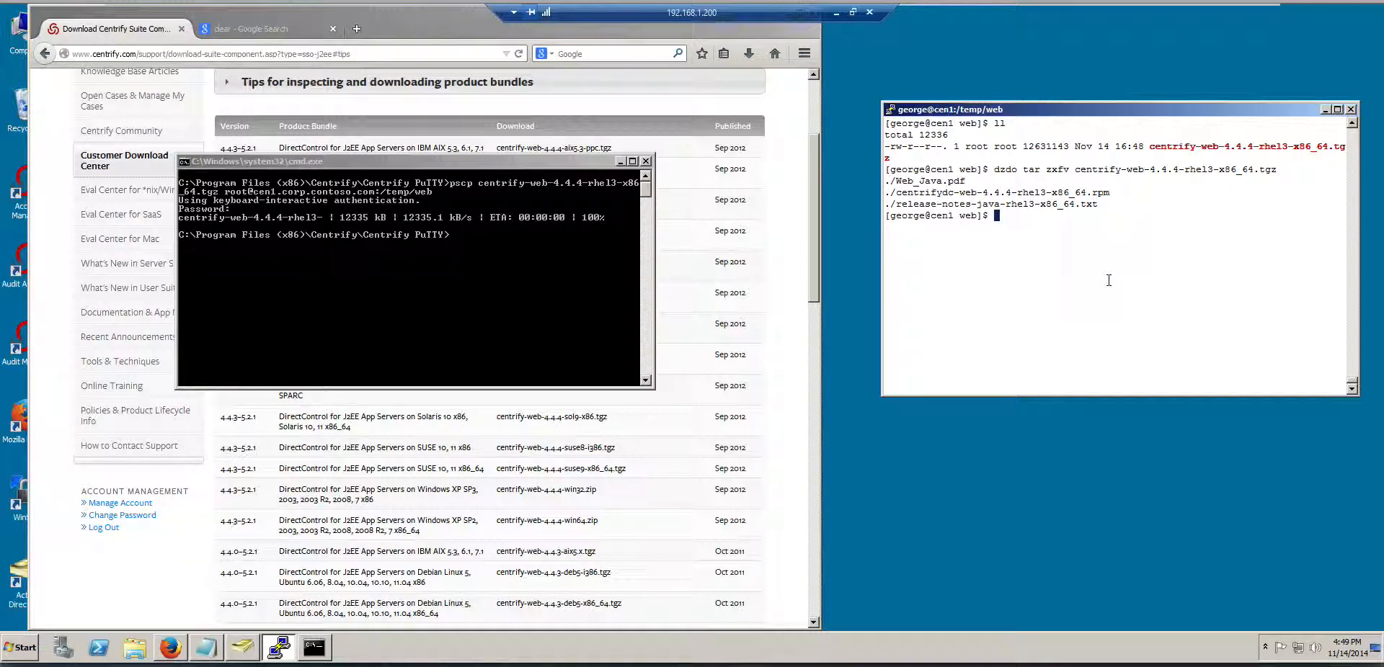
text(dzdc)
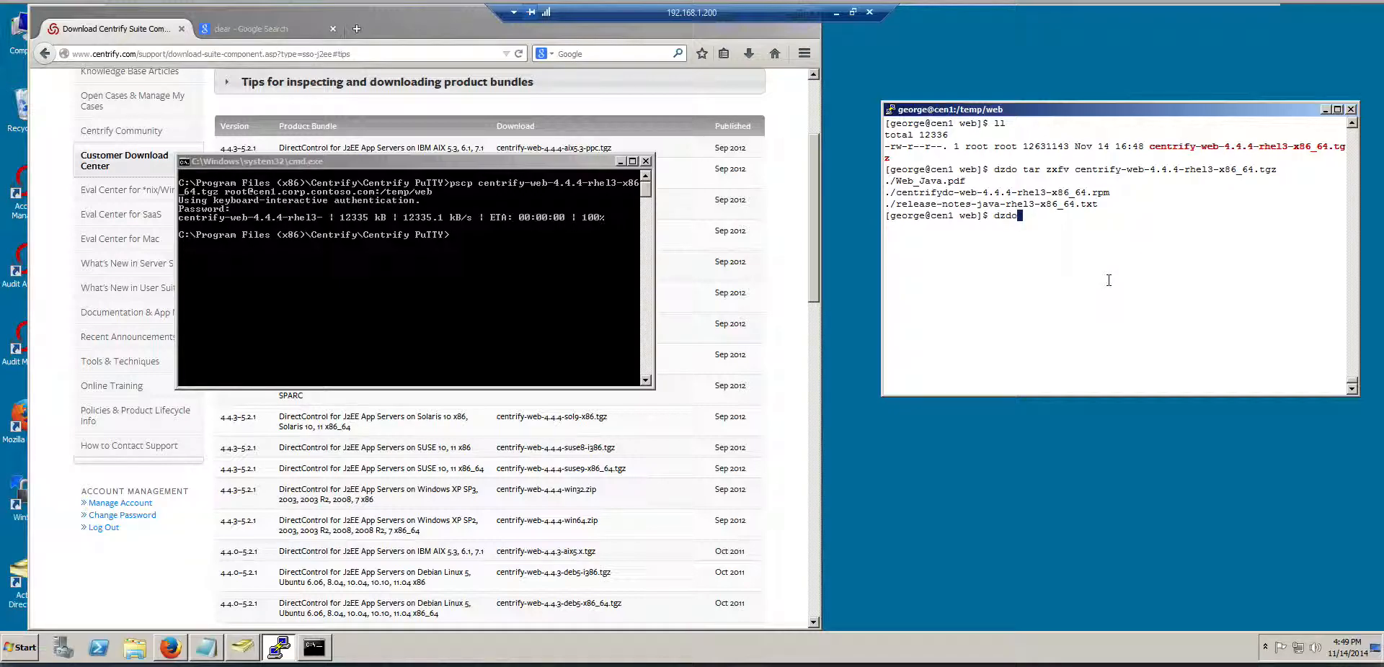
text(yum install)
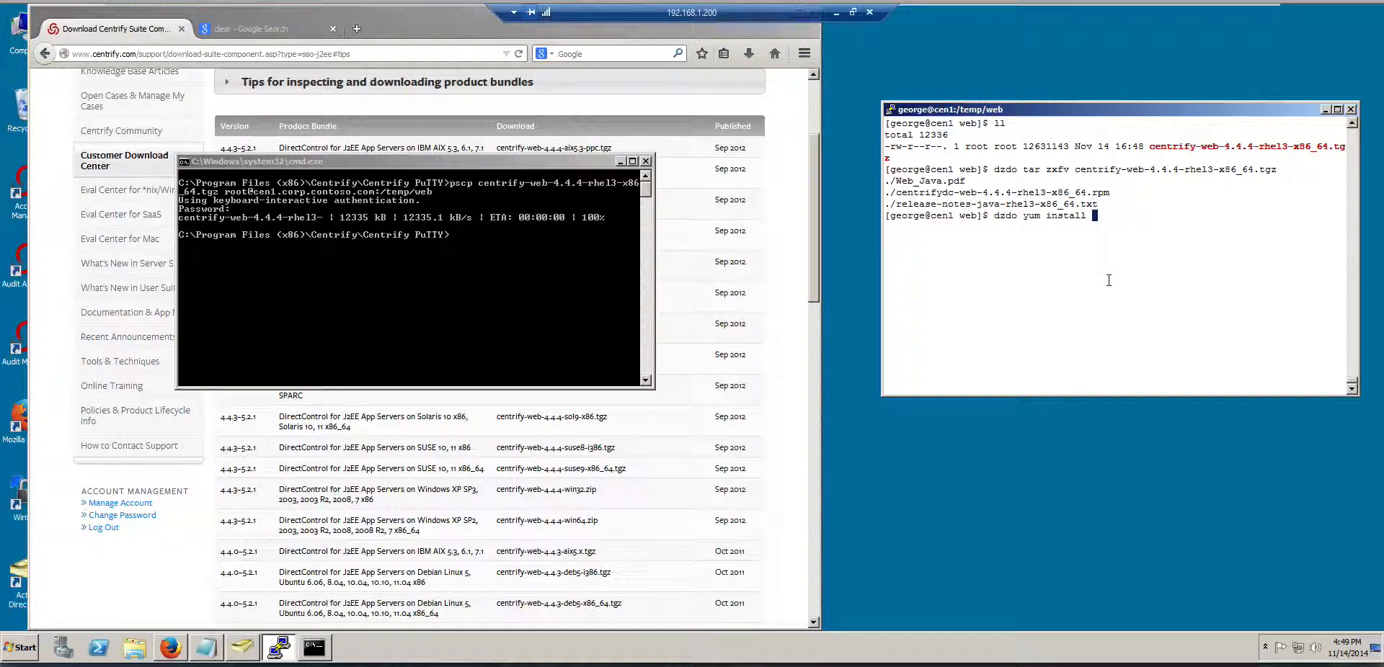
text(centrifydc-web-4.4.4-rhel3-x86_64.rpm)
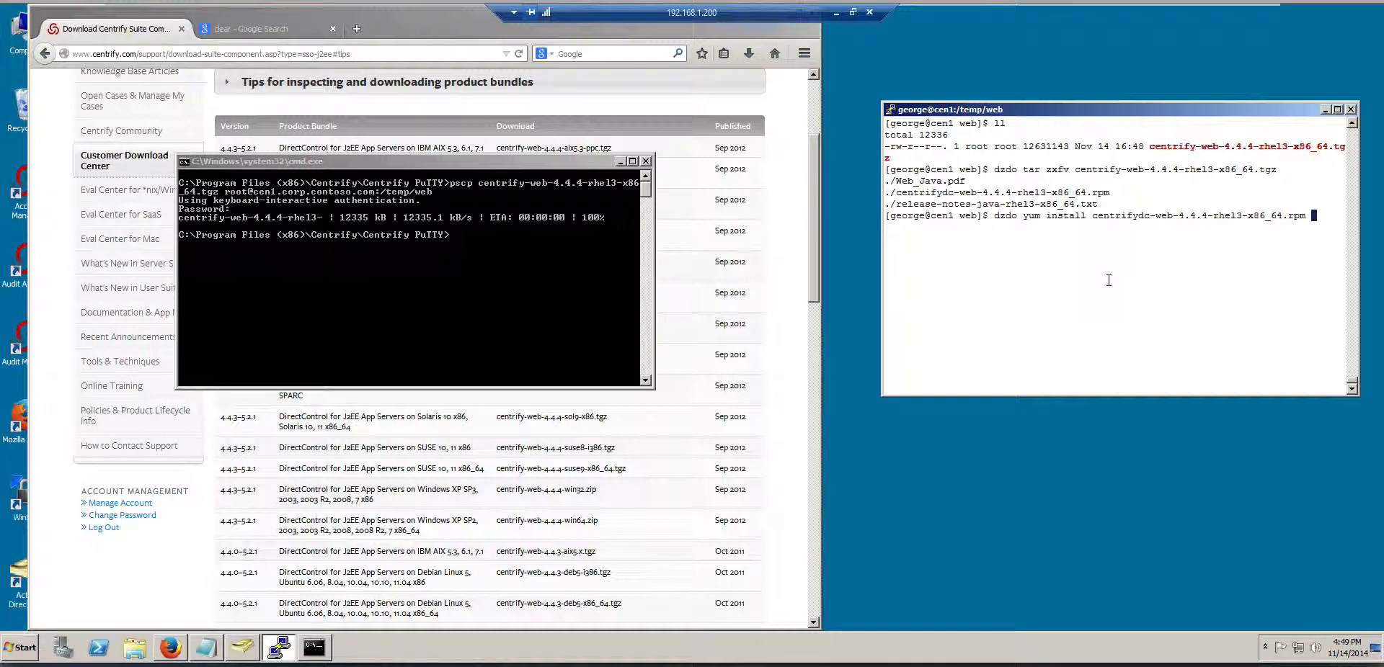
Install the CentrifyDC-web 4.4.4-570 RPM with dzdo yum, answering y to confirm.
key(Return)
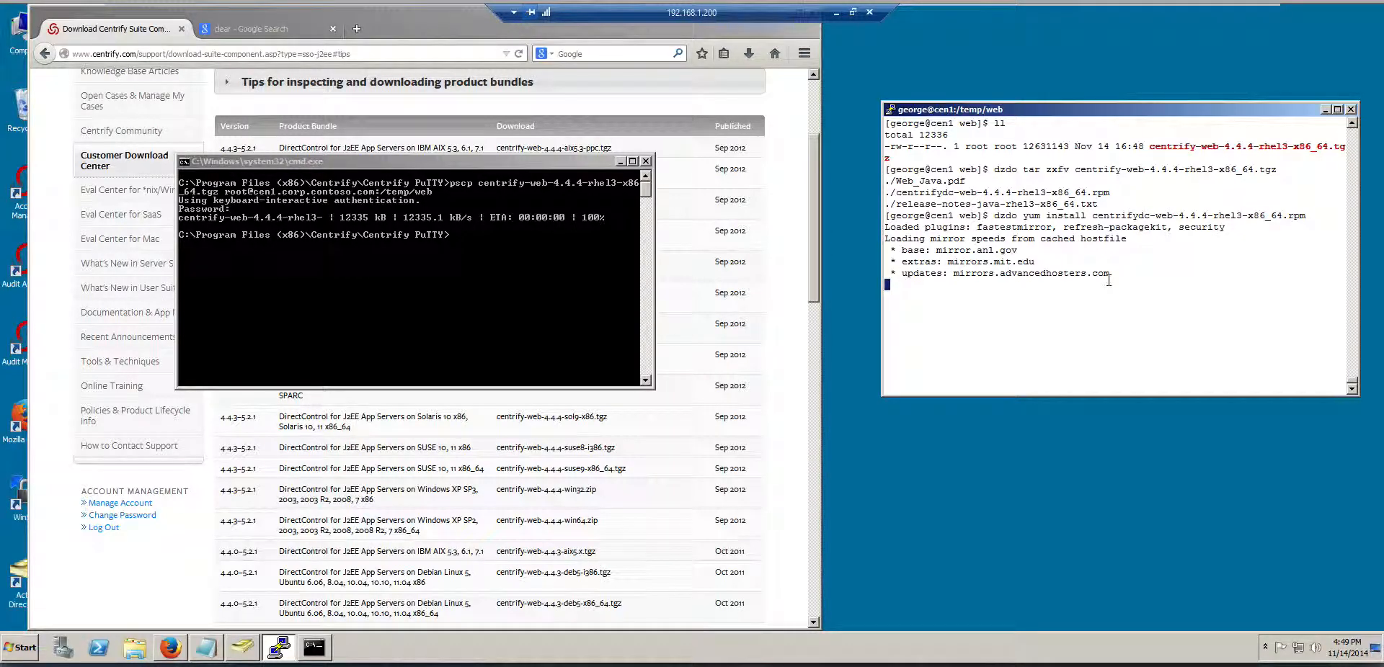
key(Return)
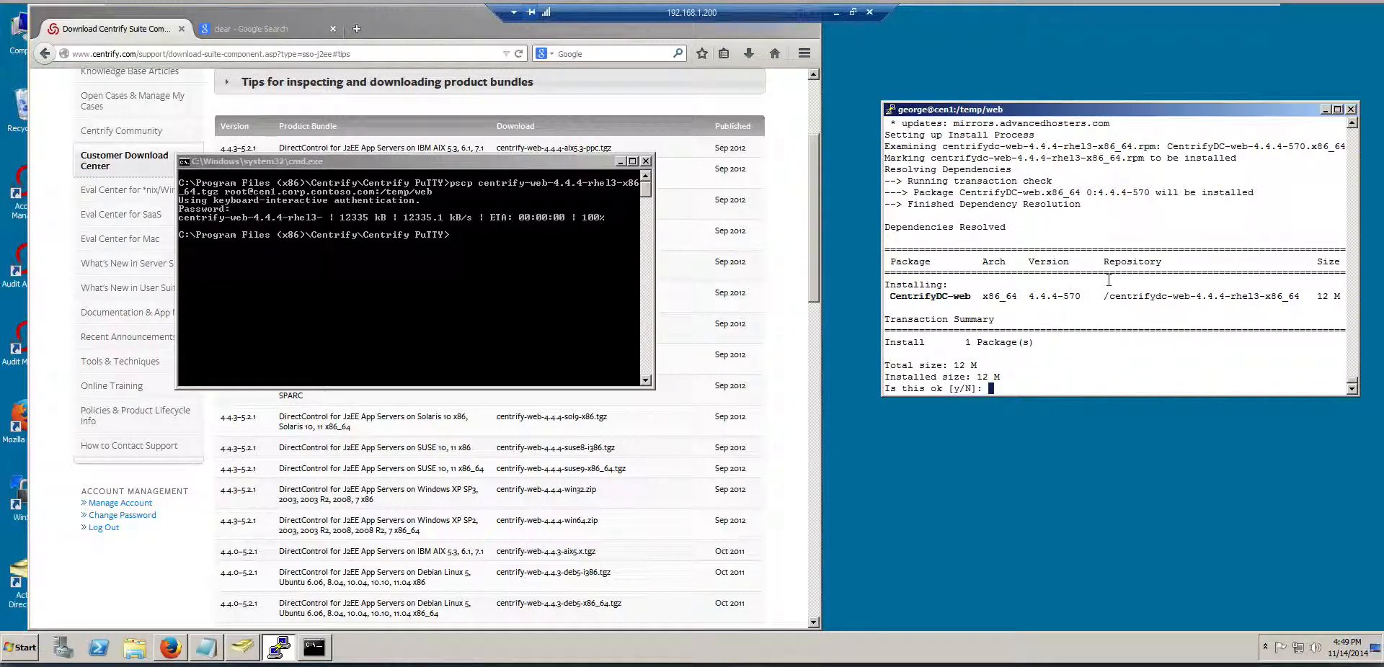
text(y)
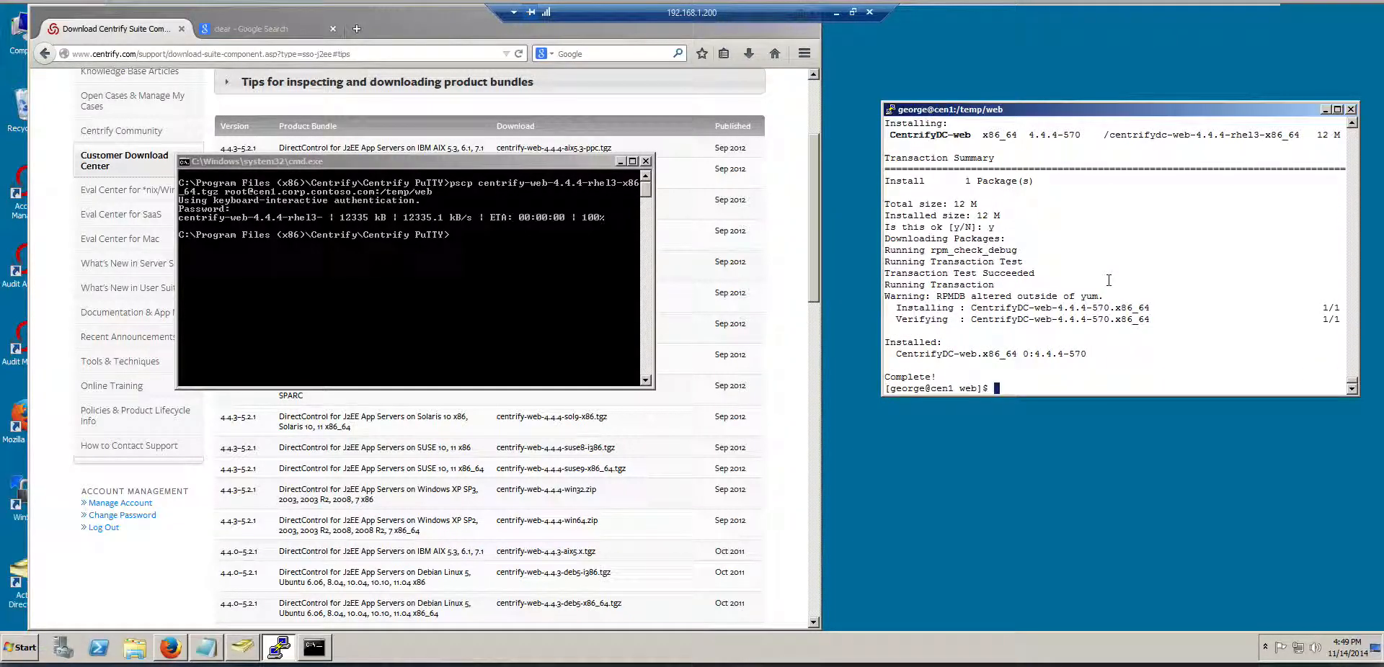
click(264, 28)
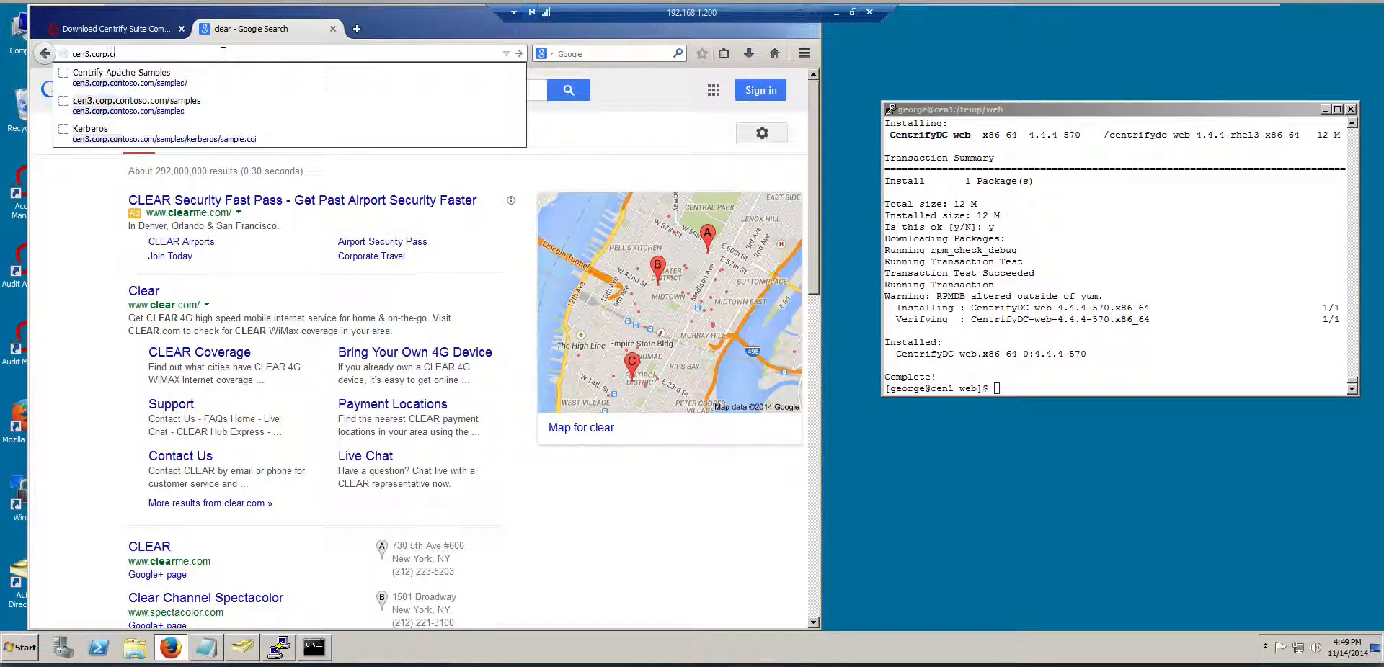
Load cen1.corp.contoso.com:8080 in Firefox to display the Apache Tomcat default page.
text(cen1)
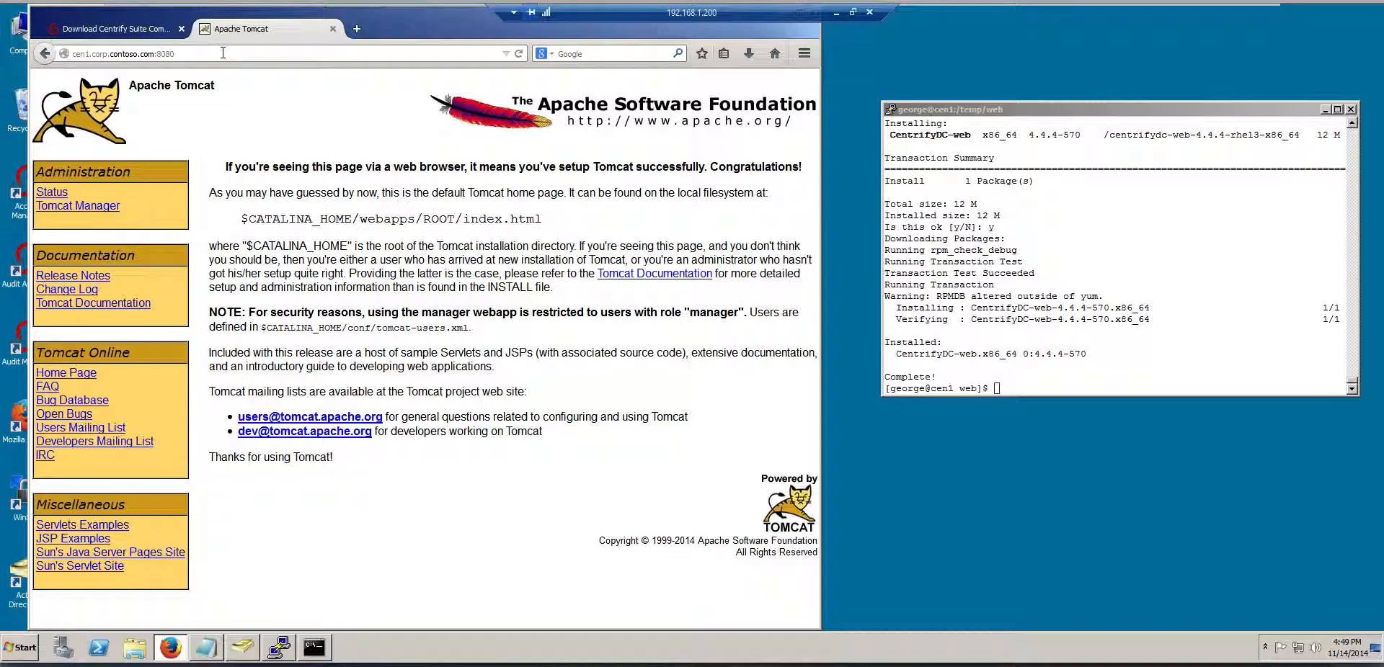
click(802, 53)
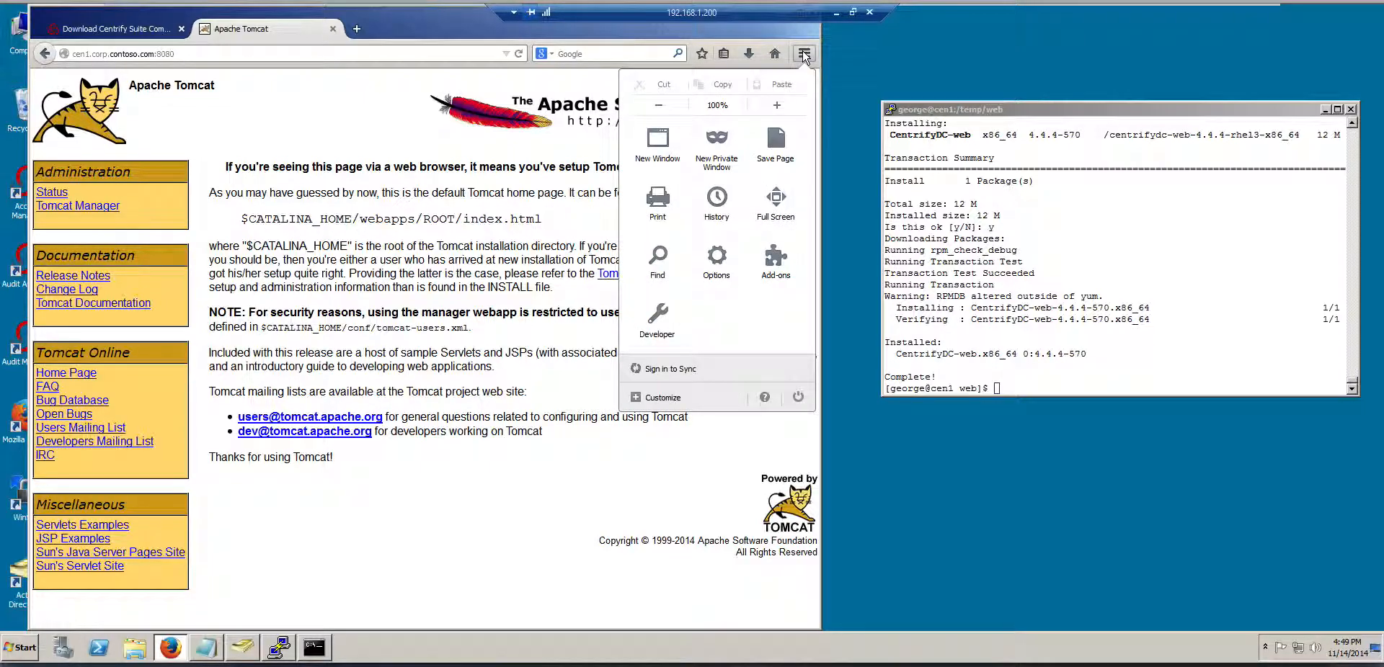
click(802, 52)
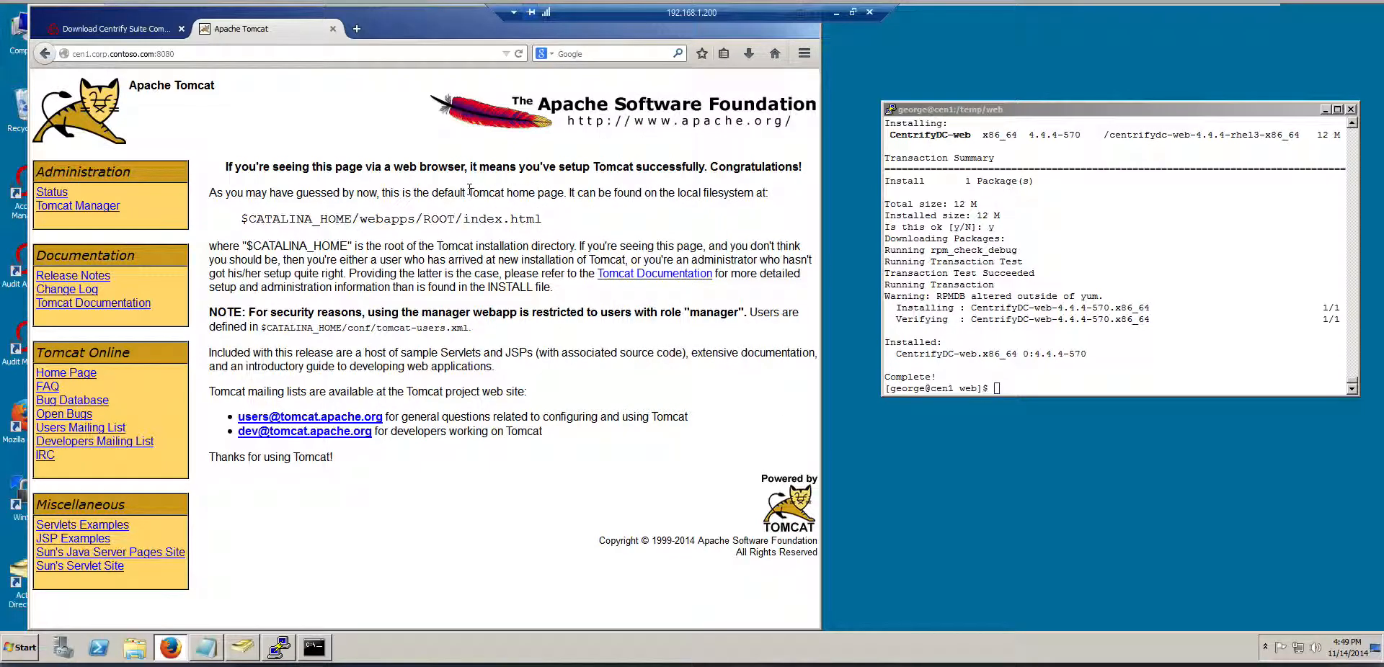